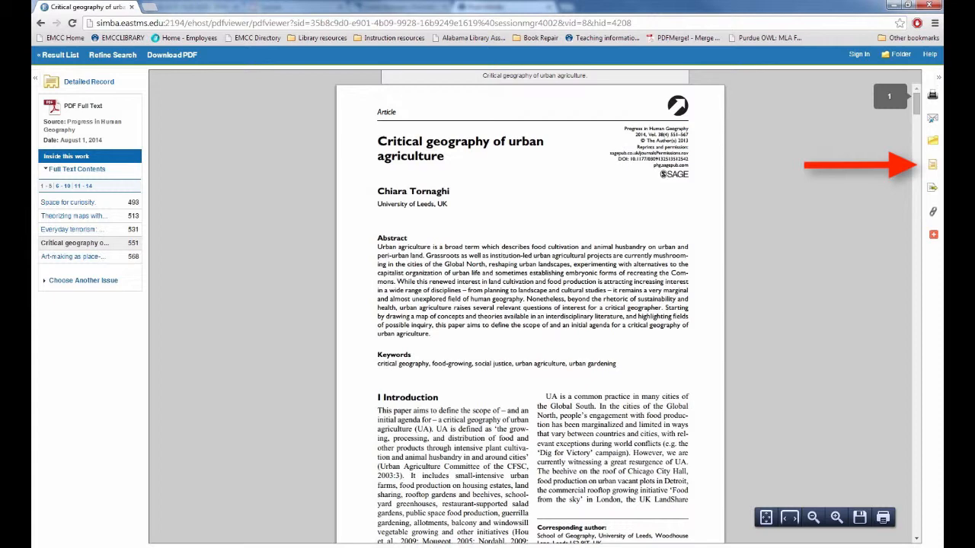
Show the Tornaghi article's citation formats and bring the MLA Works Cited entry into view.
{"action": "left_click", "coordinate": [932, 164]}
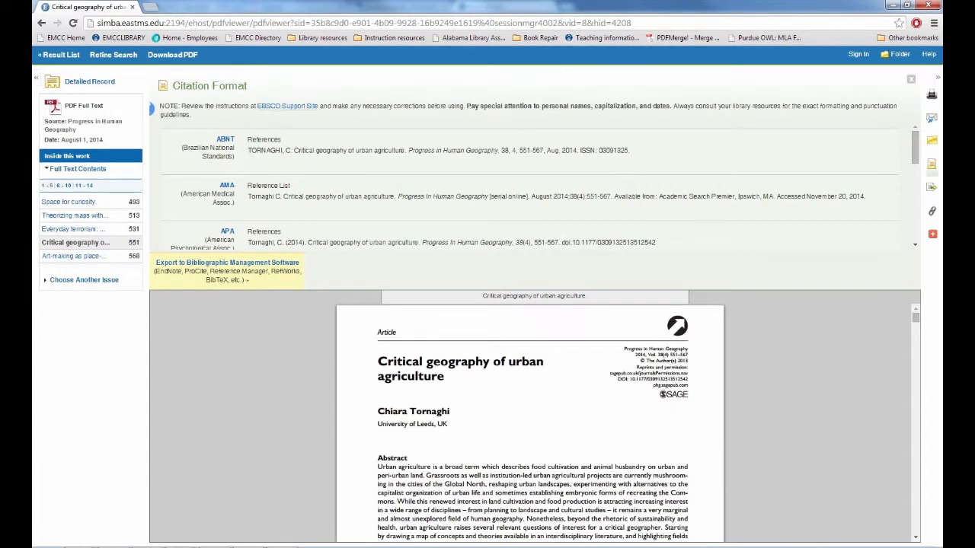
{"action": "scroll", "scroll_direction": "down", "scroll_amount": 3}
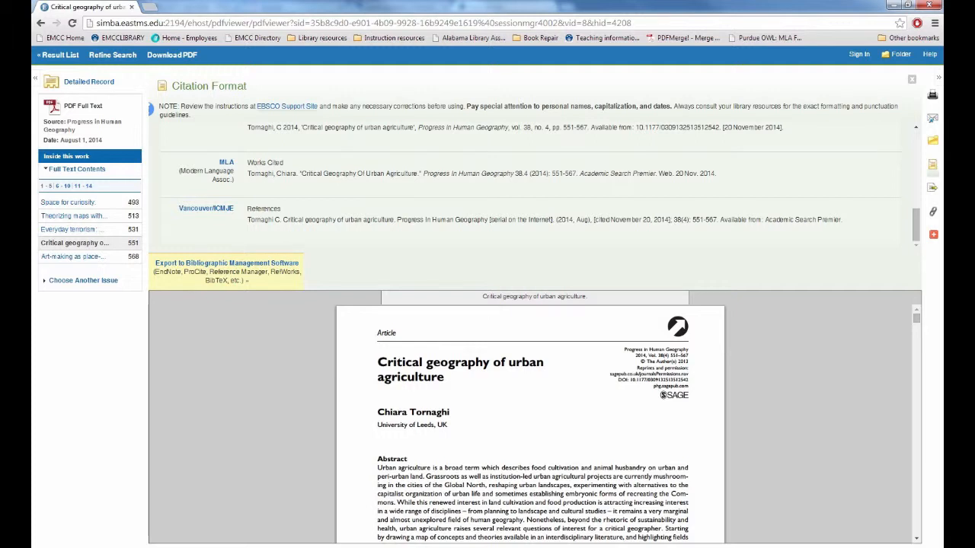
Select the full MLA Works Cited entry for the Tornaghi article.
{"action": "triple_click", "coordinate": [480, 173]}
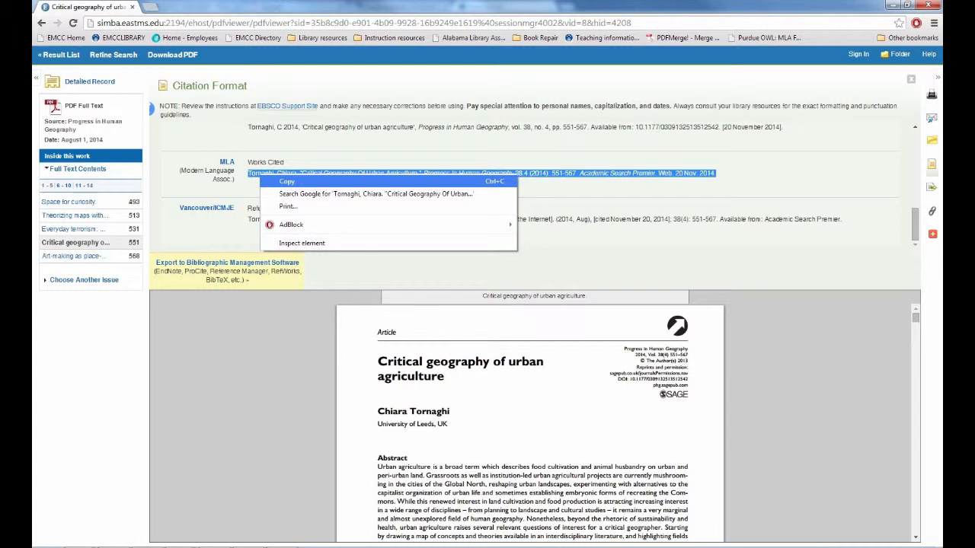
{"action": "mouse_move", "coordinate": [287, 181]}
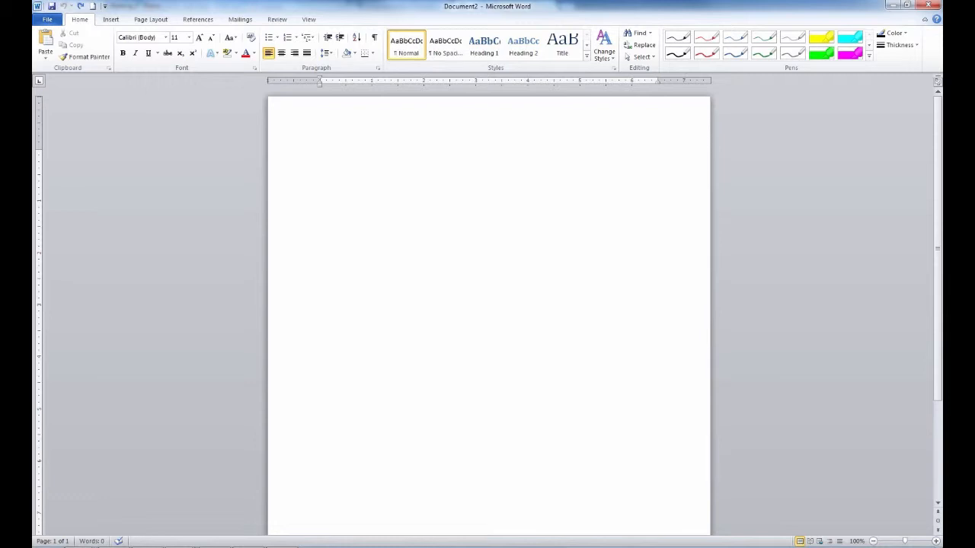
{"action": "right_click", "coordinate": [363, 188]}
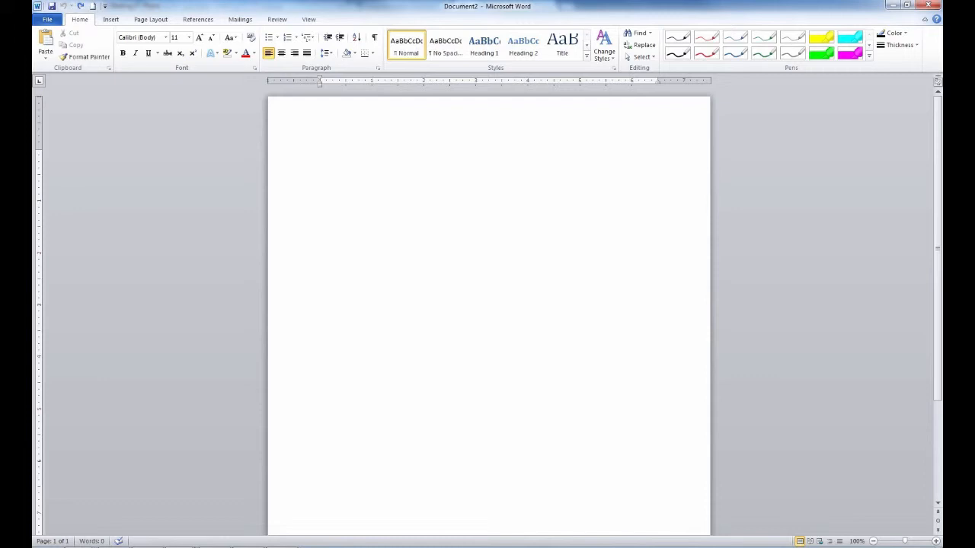
{"action": "right_click", "coordinate": [171, 221]}
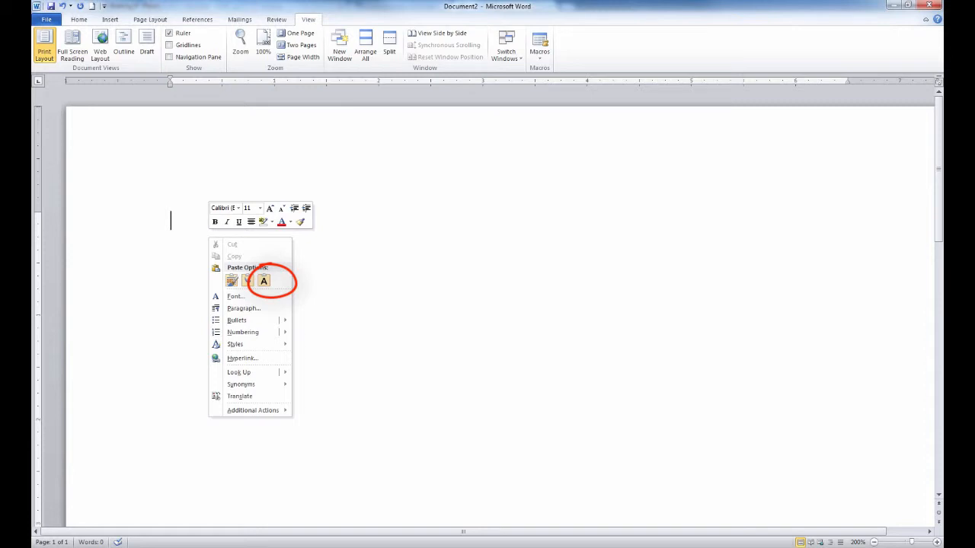
Paste the Tornaghi MLA citation into Word using Keep Text Only.
{"action": "left_click", "coordinate": [263, 281]}
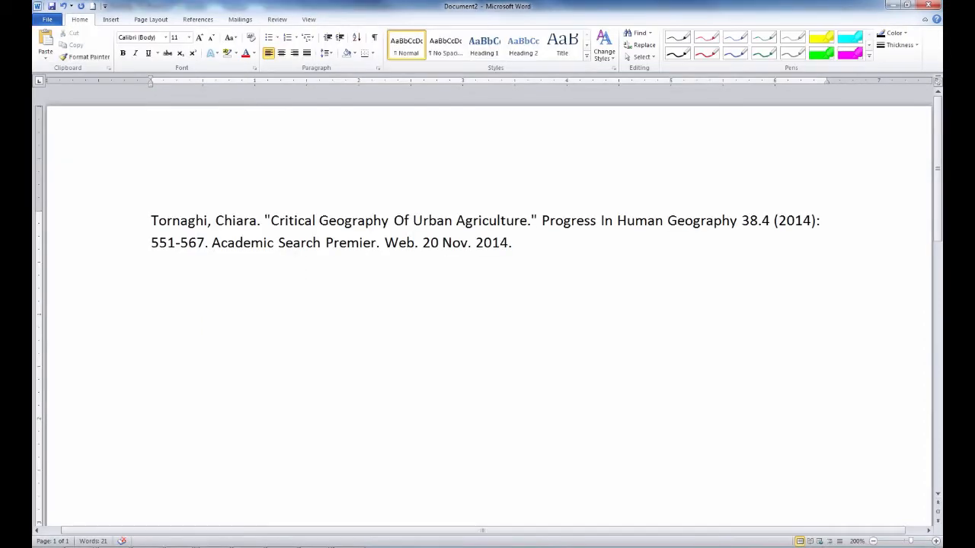